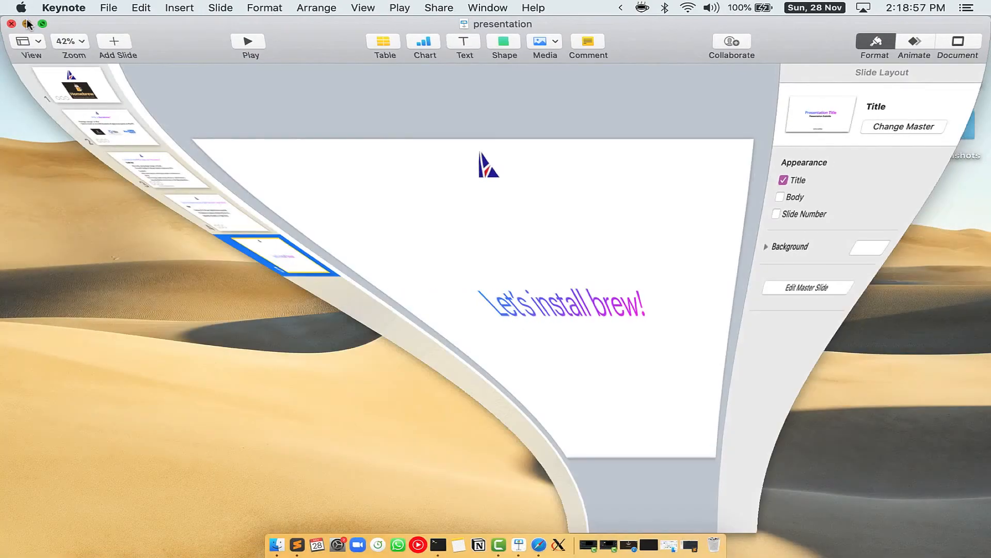
Minimize the Keynote presentation to the Dock so the desktop shows.
{"action": "left_click", "coordinate": [28, 24]}
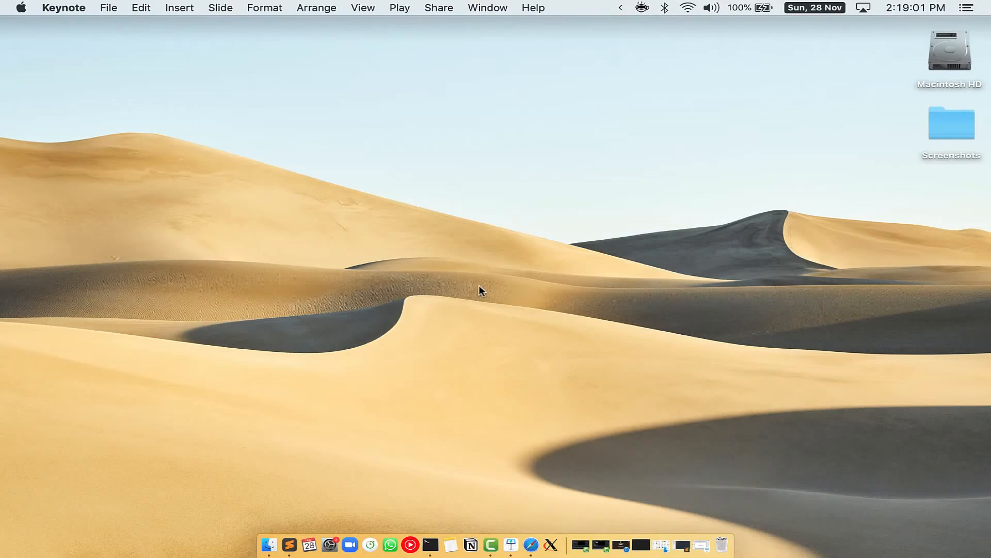
Launch Terminal from Spotlight and run 'clear' for an empty shell window.
{"action": "key", "text": "cmd+space"}
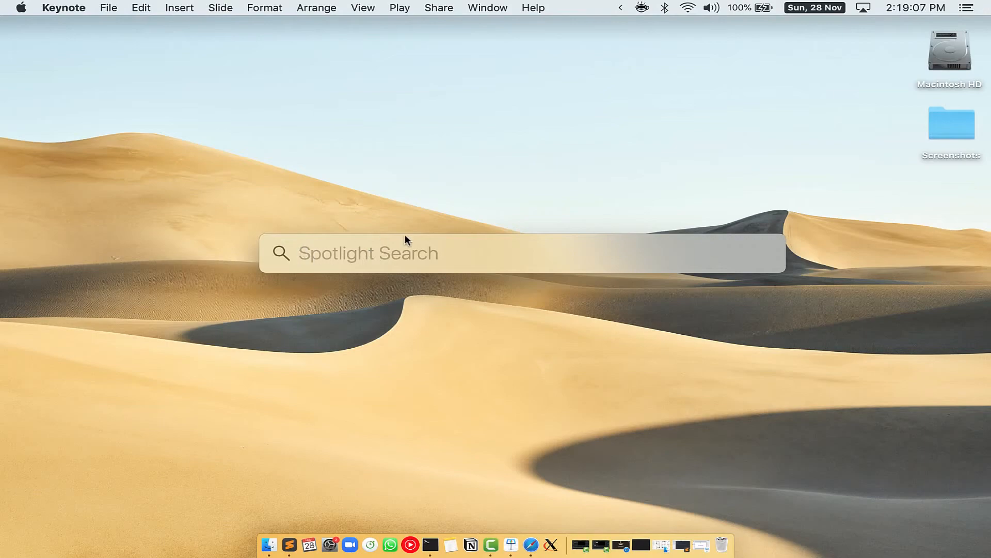
{"action": "mouse_move", "coordinate": [471, 255]}
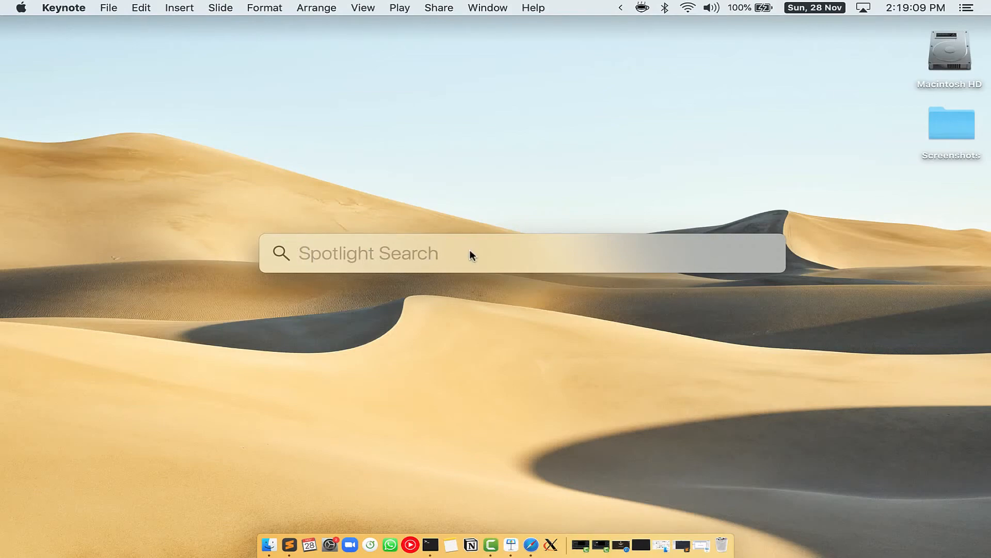
{"action": "type", "text": "Terminal"}
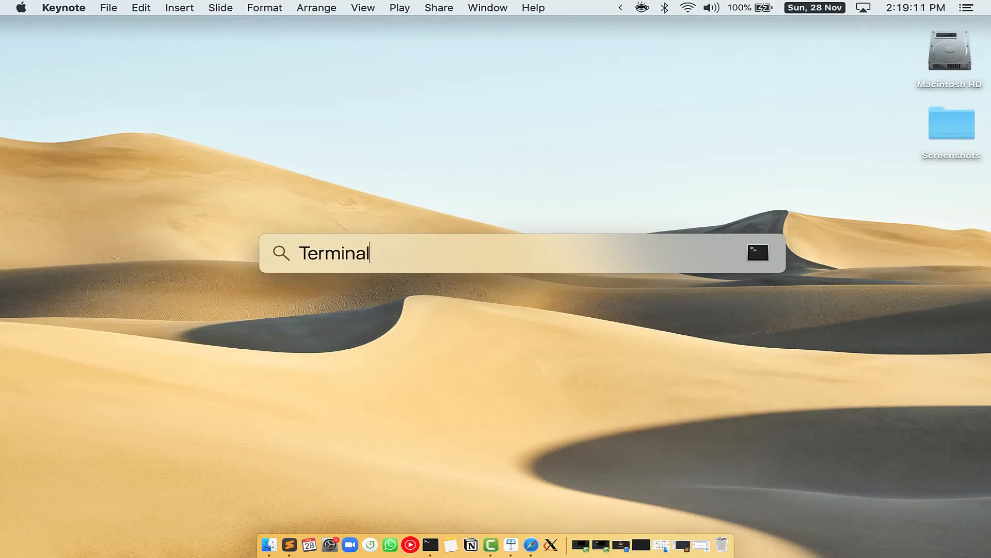
{"action": "key", "text": "Return"}
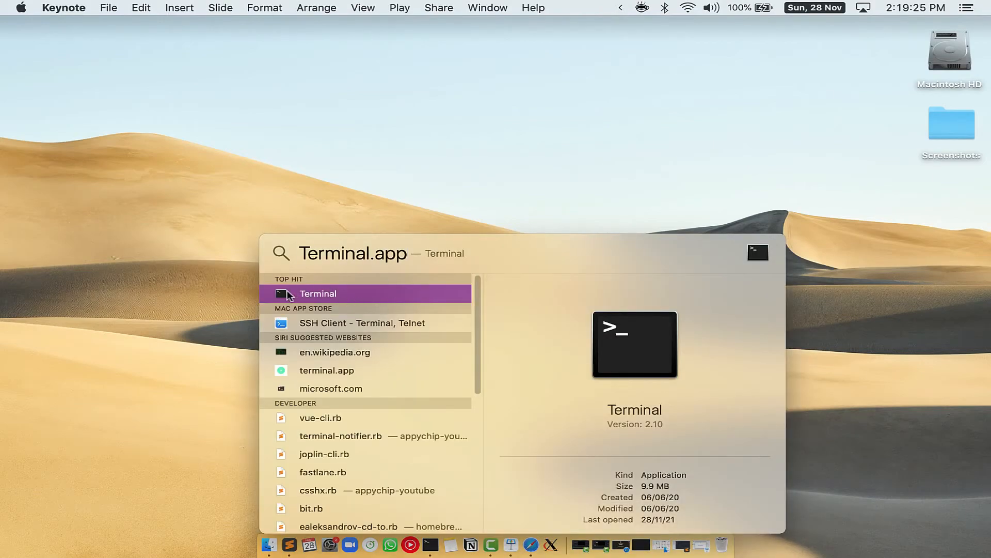
{"action": "left_click", "coordinate": [318, 294]}
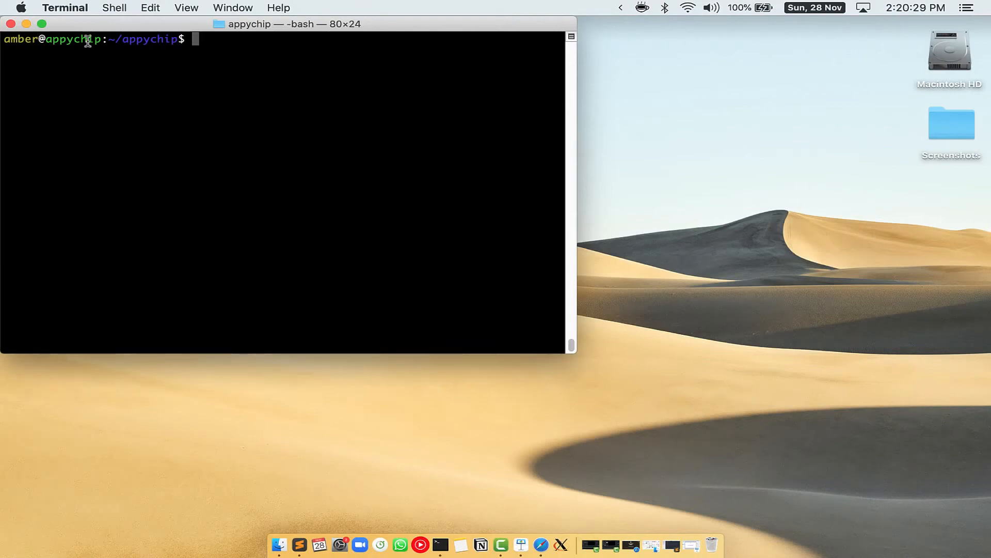
{"action": "type", "text": "clear"}
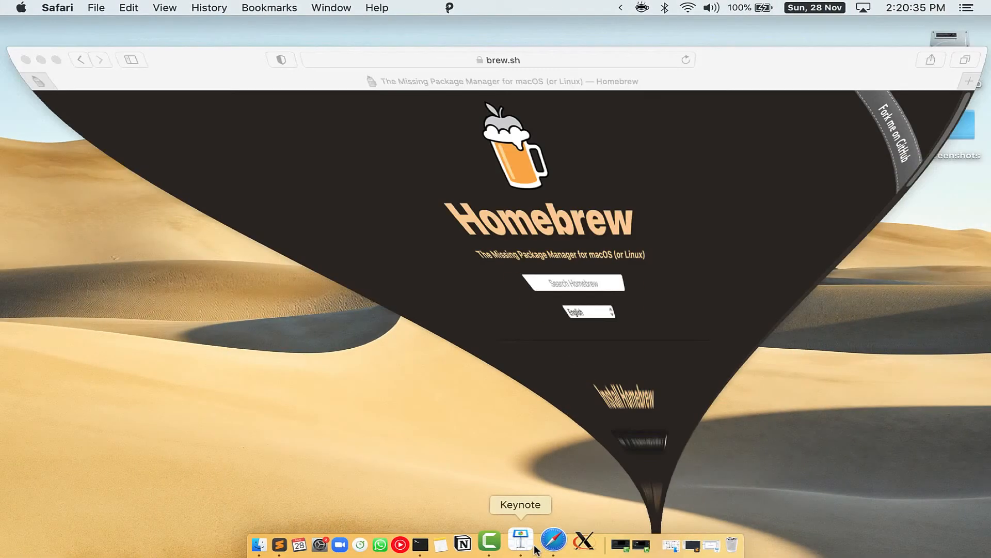
Restore Safari's brew.sh page to copy the install command, then return to Terminal.
{"action": "left_click", "coordinate": [553, 539]}
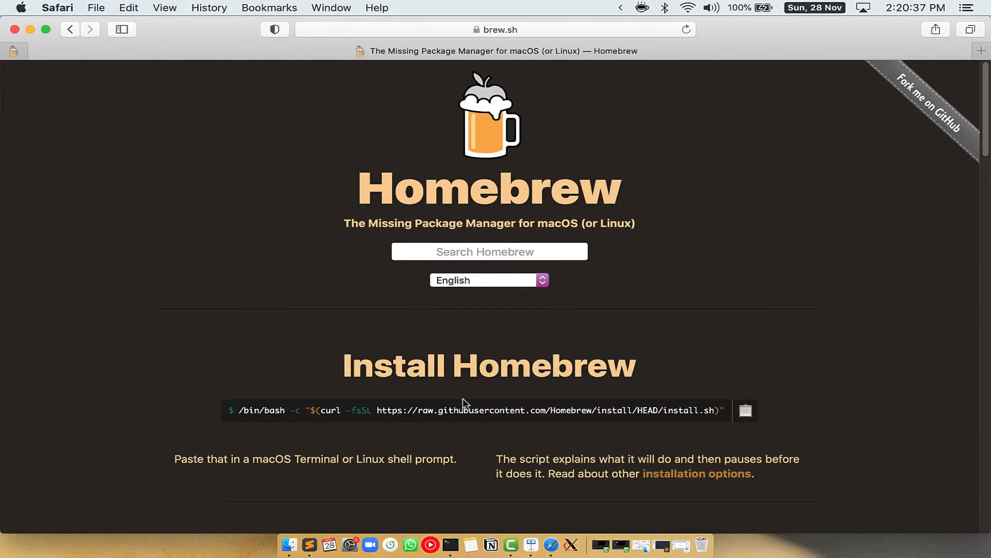
{"action": "mouse_move", "coordinate": [522, 218]}
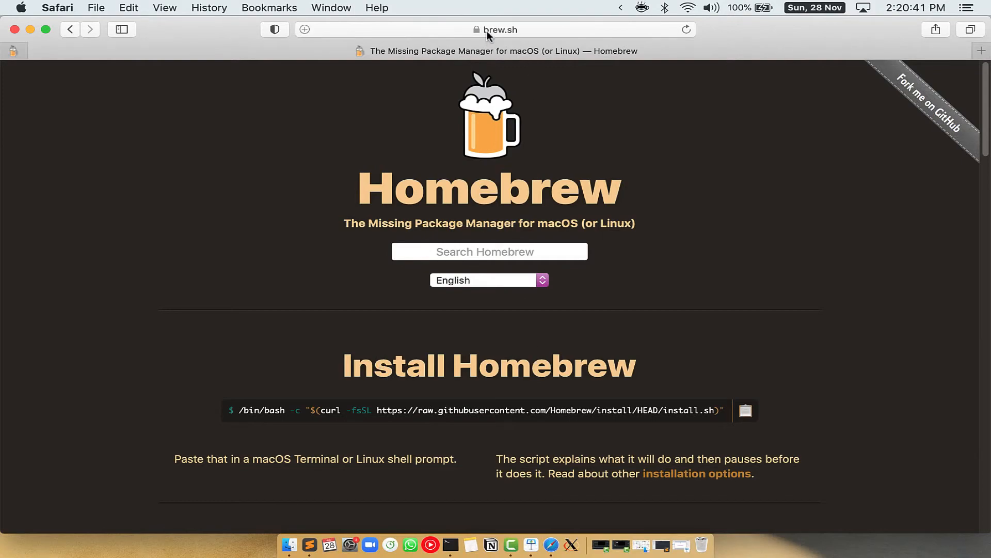
{"action": "left_click", "coordinate": [500, 29]}
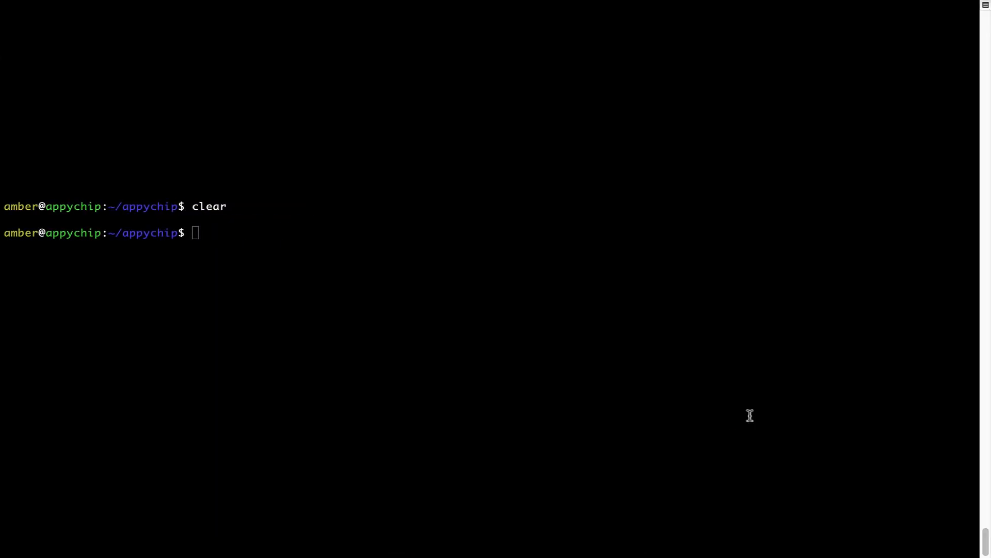
Paste and run the Homebrew install script, confirming to continue past its file list.
{"action": "right_click", "coordinate": [307, 219]}
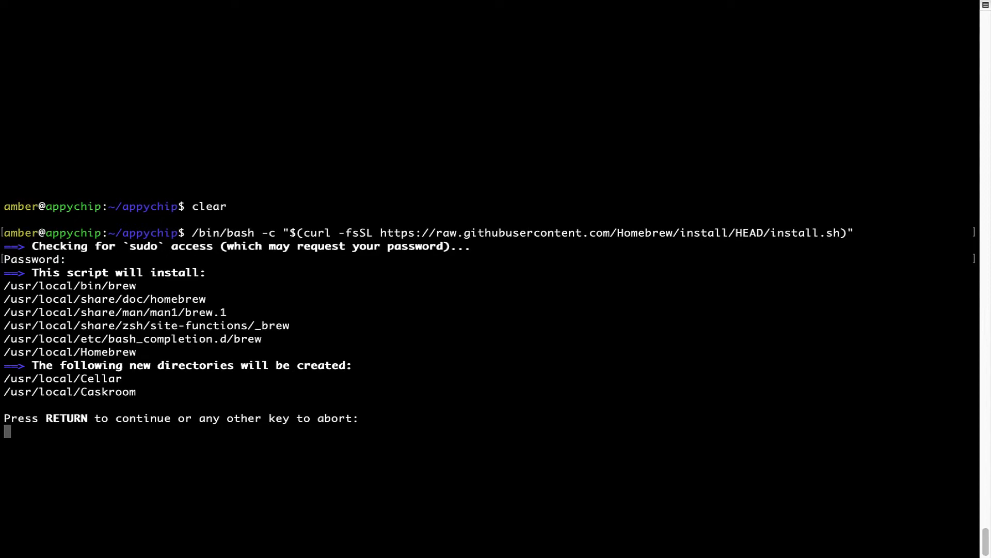
{"action": "mouse_move", "coordinate": [11, 444]}
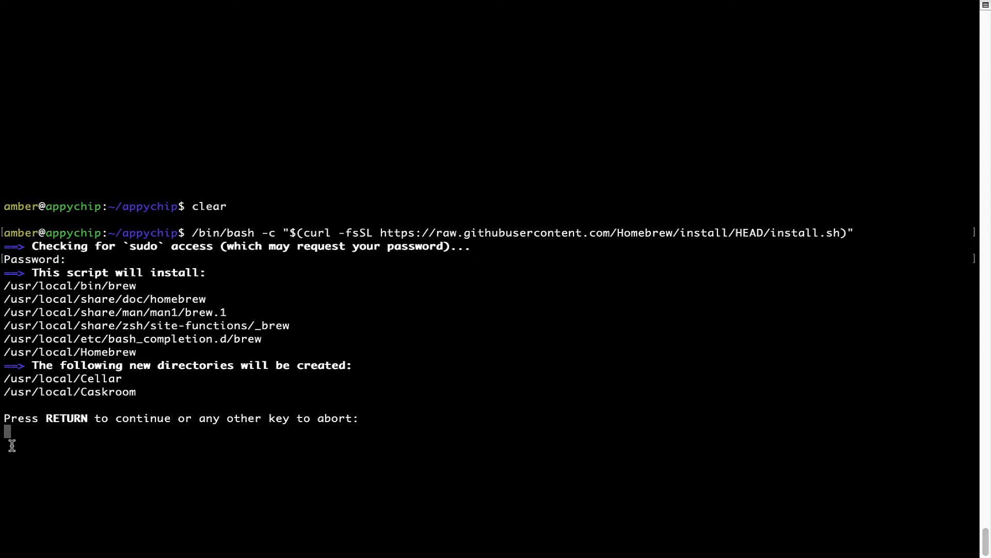
{"action": "mouse_move", "coordinate": [42, 422]}
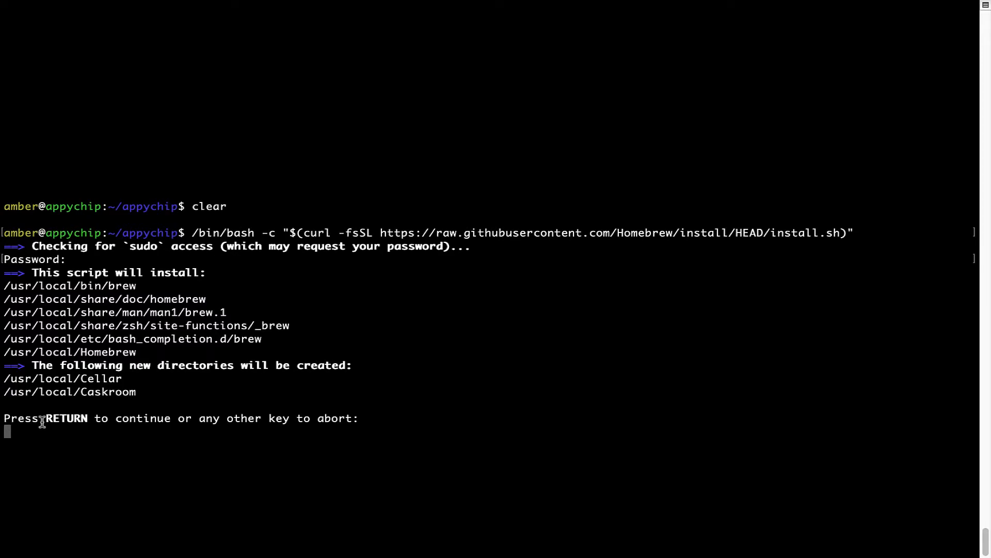
{"action": "mouse_move", "coordinate": [195, 424]}
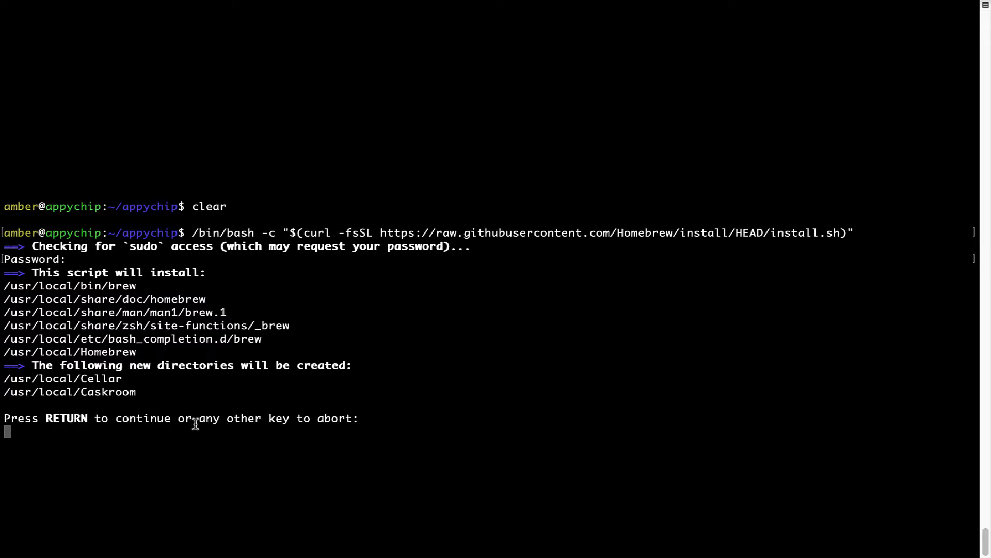
{"action": "key", "text": "Return"}
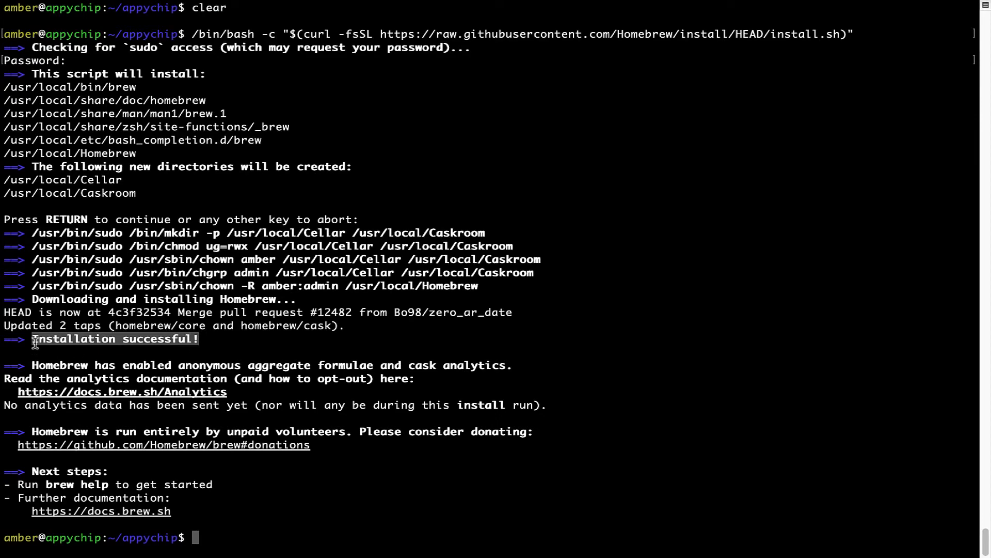
{"action": "mouse_move", "coordinate": [227, 387]}
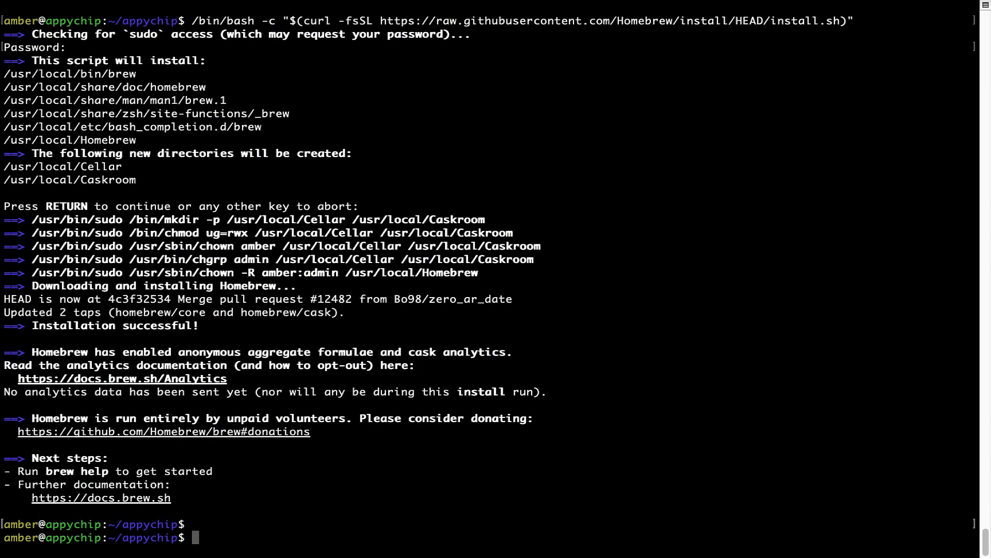
Run 'brew analytics off' to disable Homebrew's anonymous analytics.
{"action": "type", "text": "brew anal"}
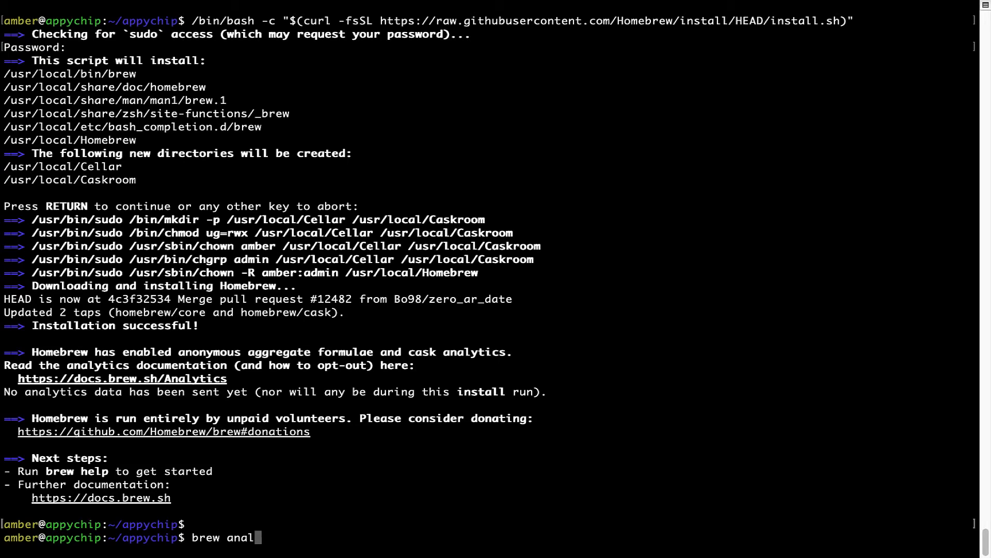
{"action": "type", "text": "ytics off"}
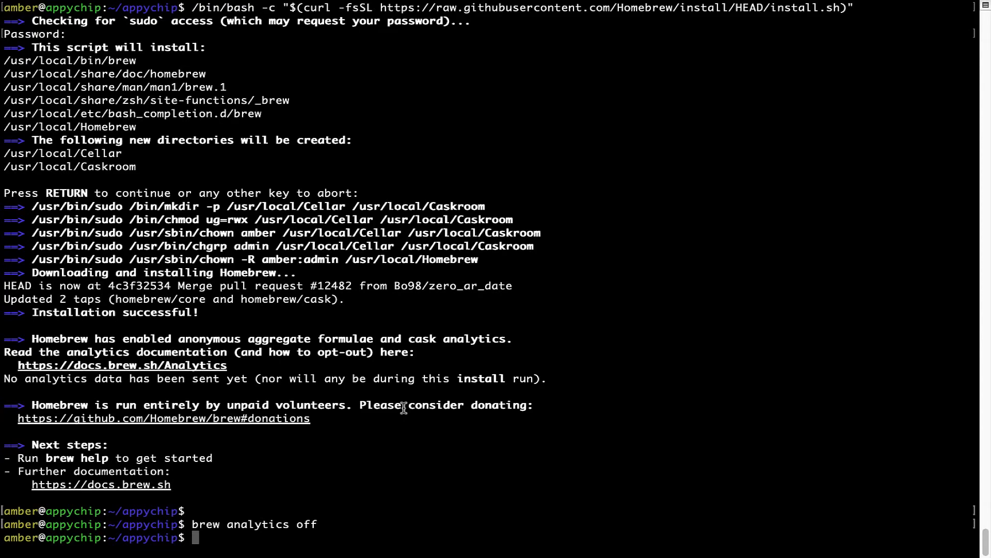
{"action": "mouse_move", "coordinate": [207, 524]}
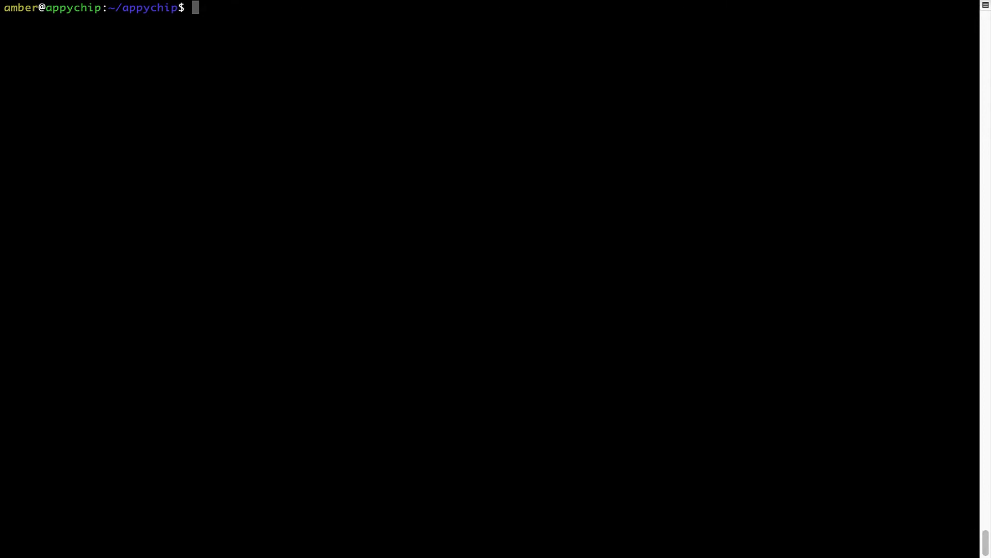
Run 'brew update', which reports Homebrew is already up to date.
{"action": "type", "text": "brew"}
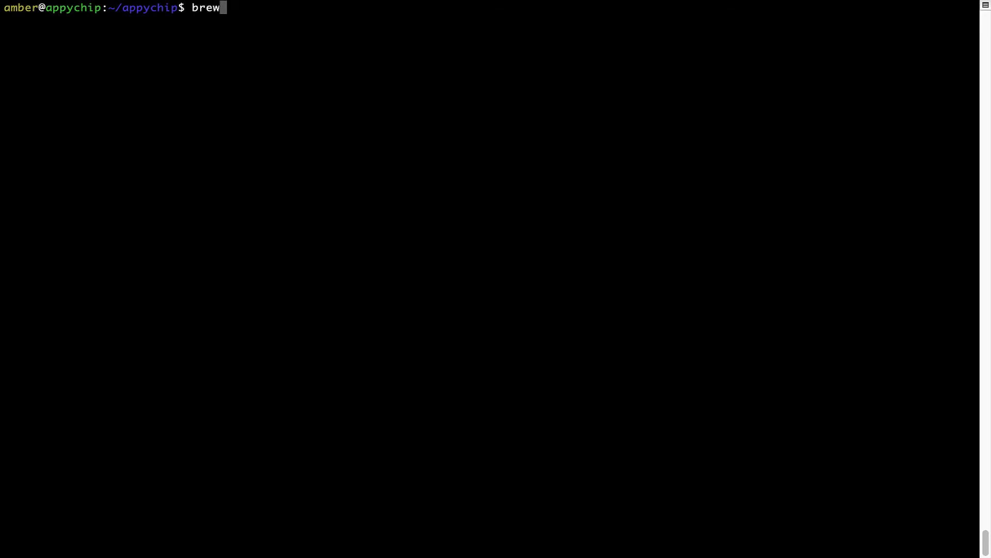
{"action": "type", "text": "update"}
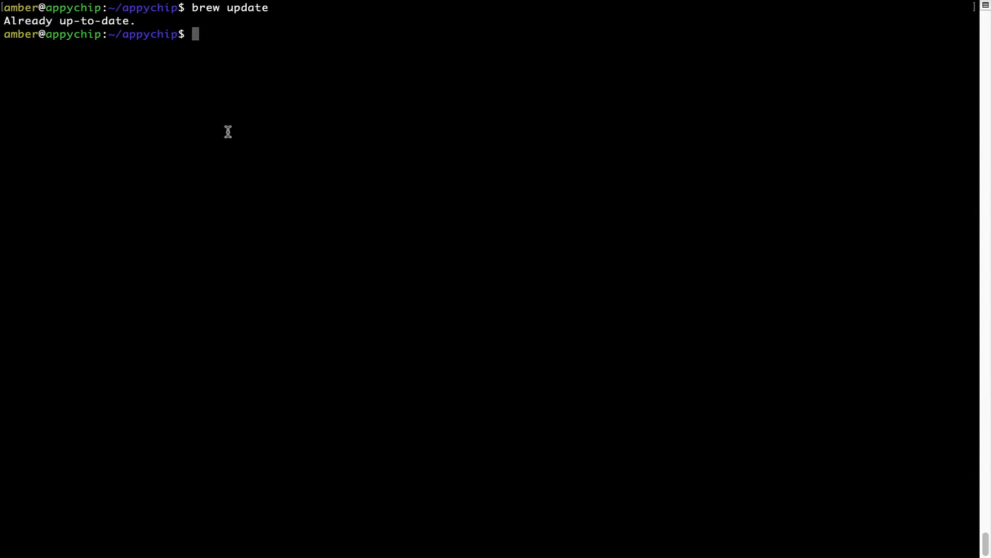
{"action": "mouse_move", "coordinate": [268, 102]}
{"action": "type", "text": "brew"}
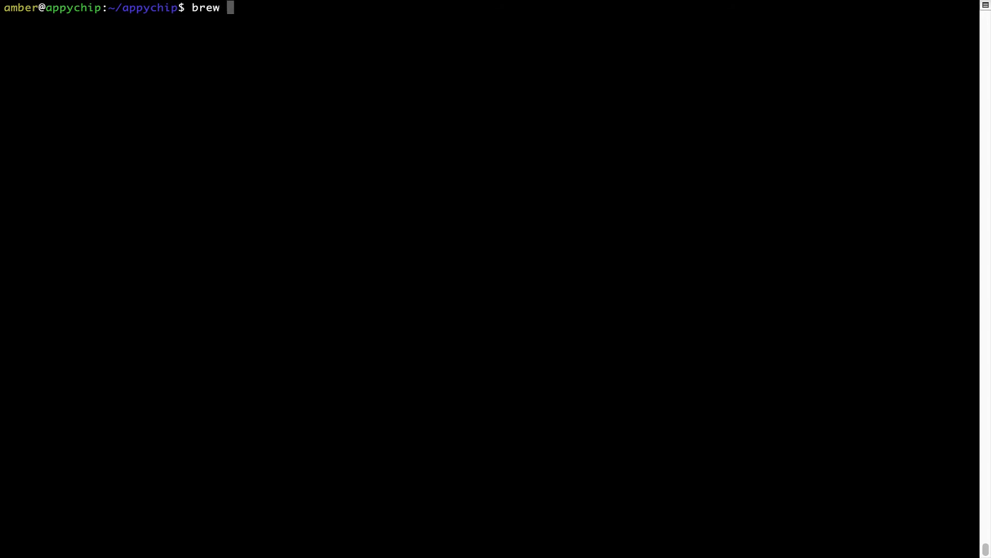
Run 'brew reinstall hello' to reinstall the hello package.
{"action": "type", "text": "reinstall"}
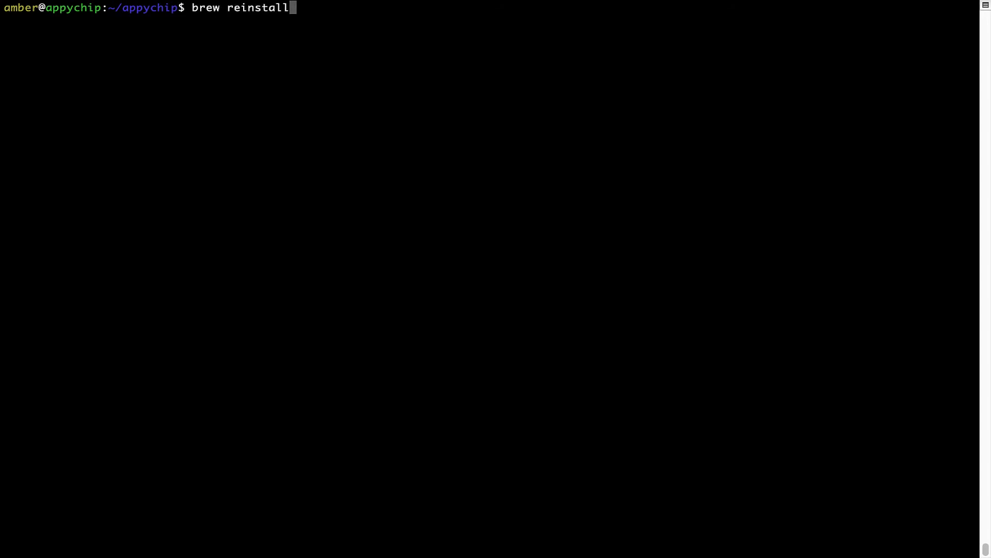
{"action": "type", "text": "\" \""}
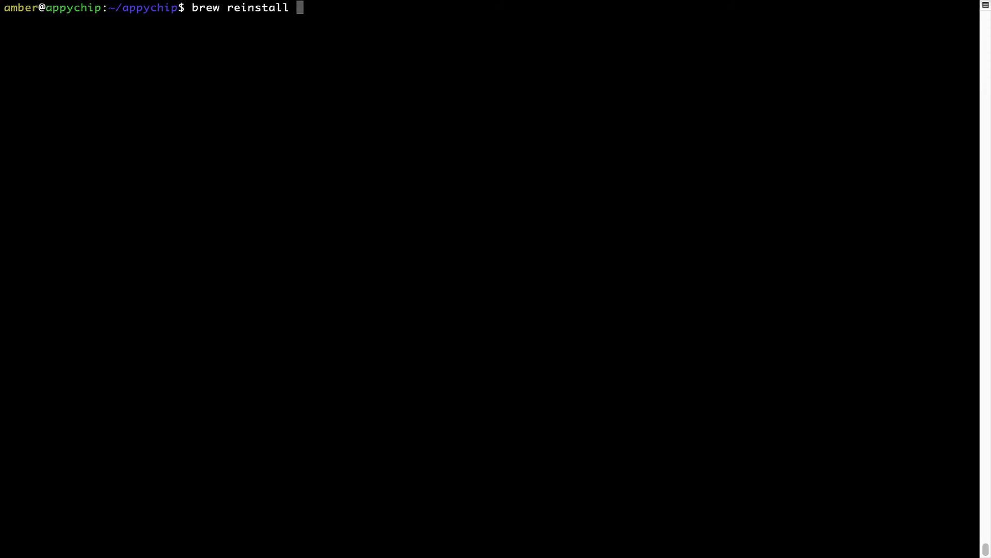
{"action": "type", "text": "hel"}
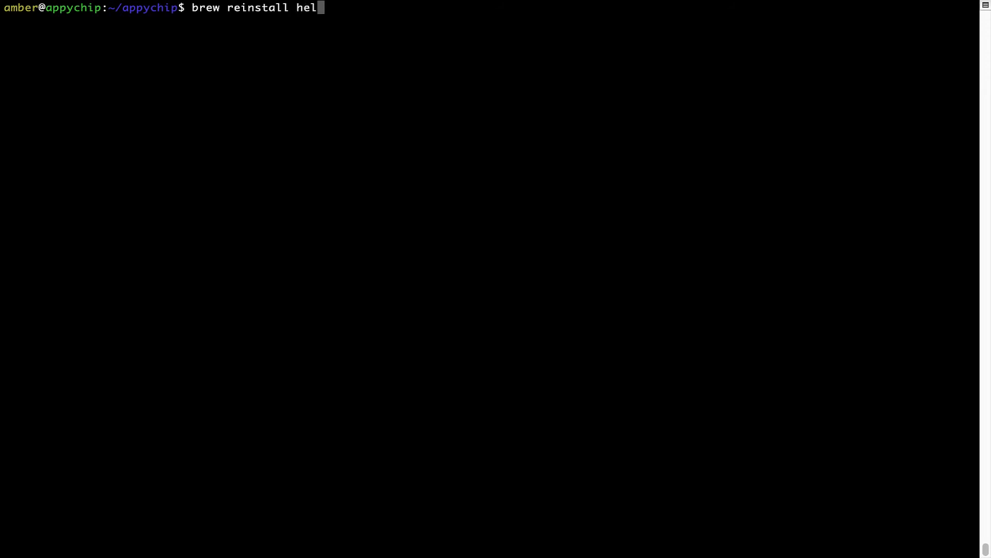
{"action": "type", "text": "lo"}
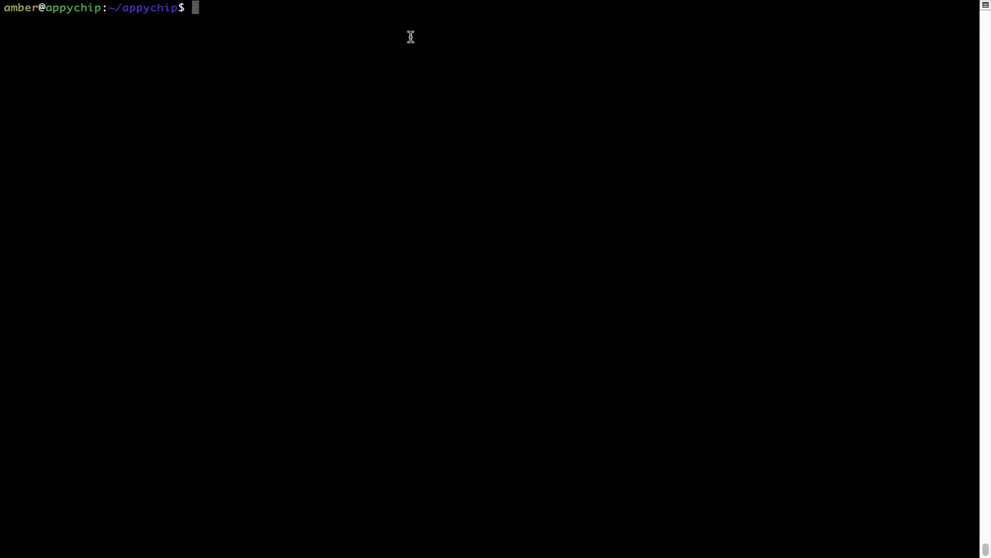
Run 'brew uninstall hello', removing the package's 11 files (129.5KB).
{"action": "type", "text": "brew un"}
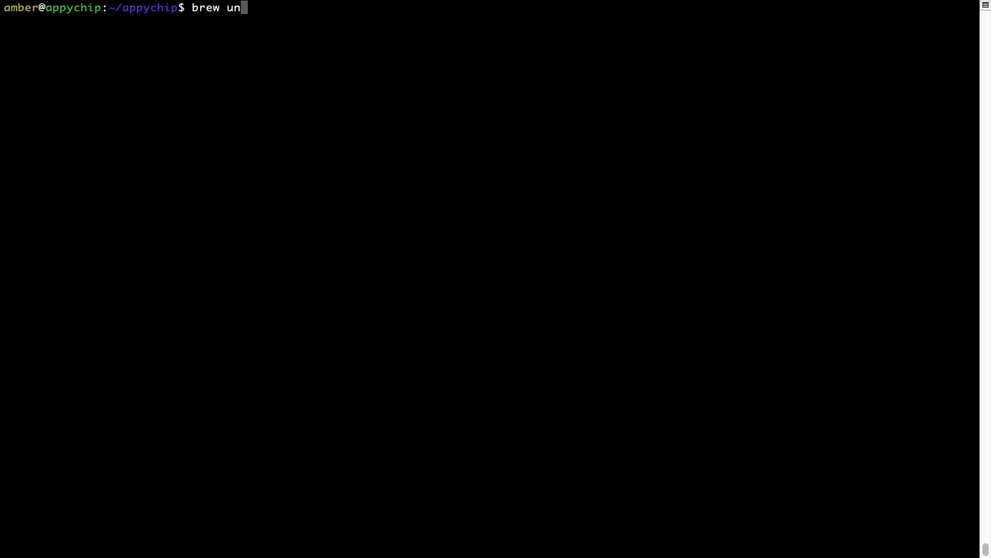
{"action": "type", "text": "install h"}
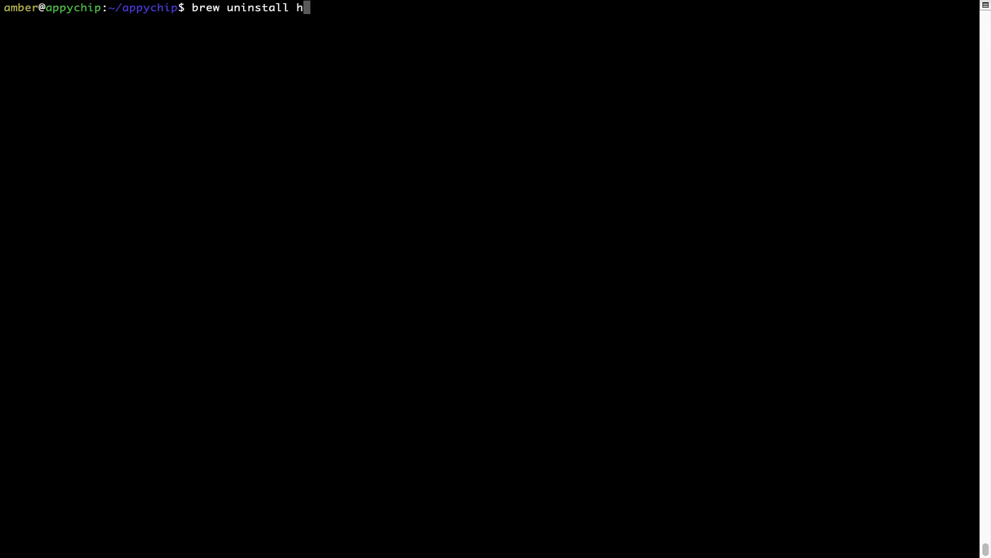
{"action": "type", "text": "ello"}
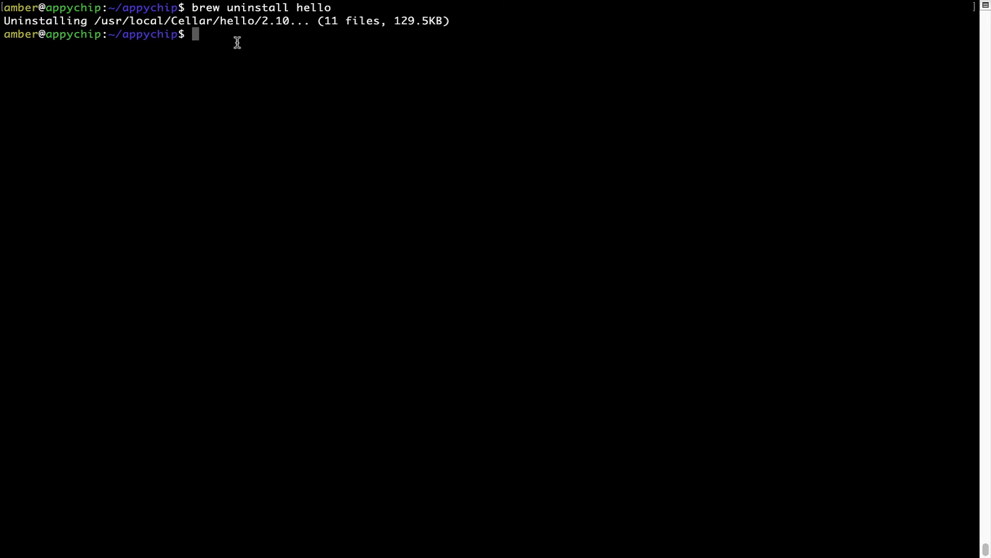
{"action": "triple_click", "coordinate": [221, 21]}
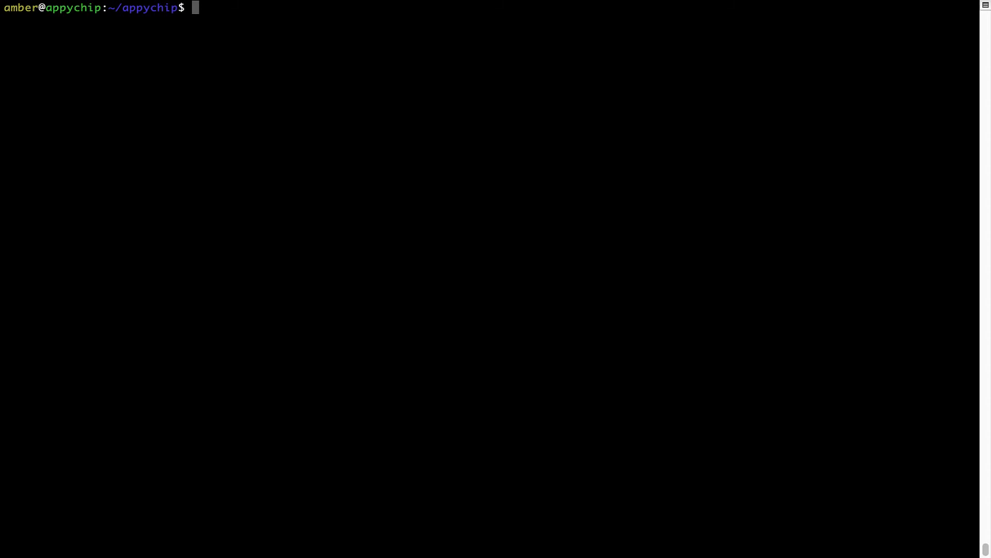
Run 'brew cleanup' to remove Homebrew's cached and outdated files.
{"action": "type", "text": "brew cl"}
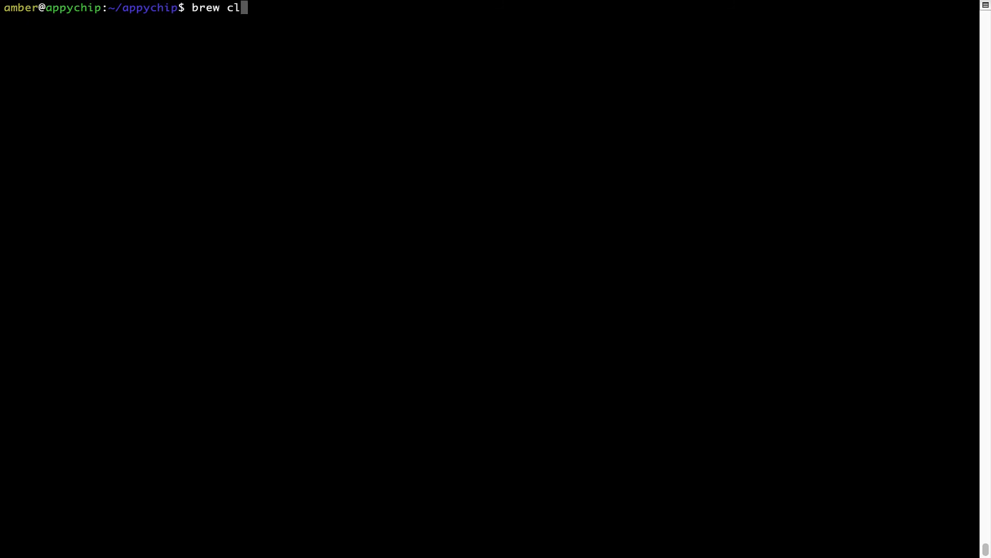
{"action": "type", "text": "eanup"}
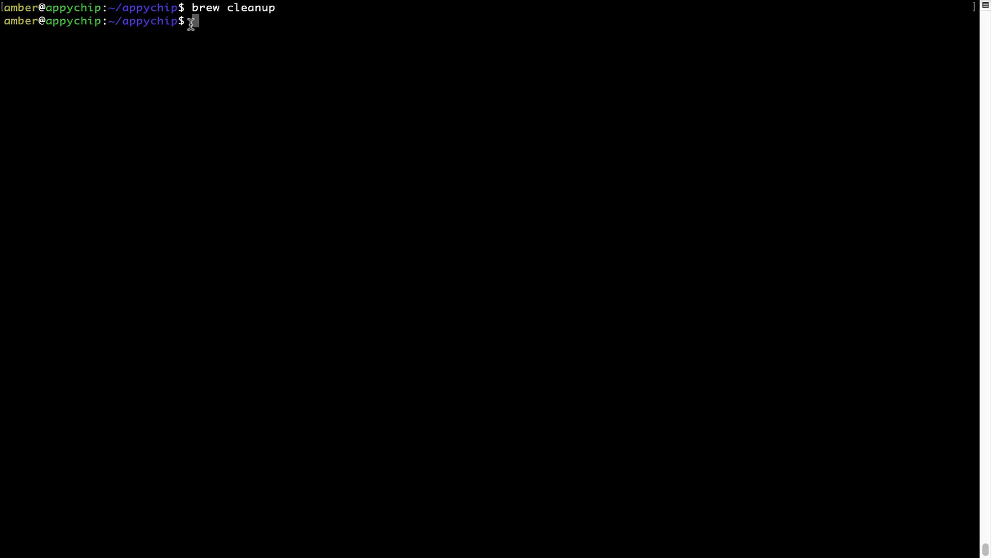
{"action": "mouse_move", "coordinate": [273, 17]}
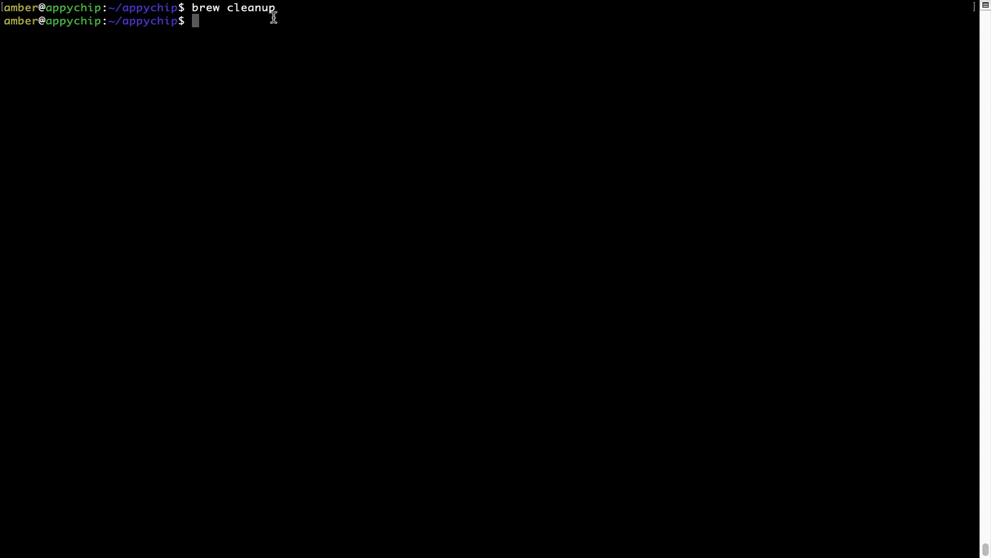